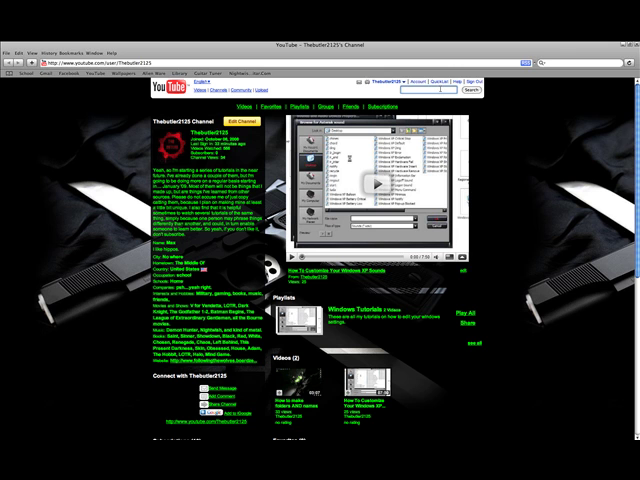
- Download the stable Windows installer audacity-win-1.2.6.exe from the Audacity site and save it
type("audi")
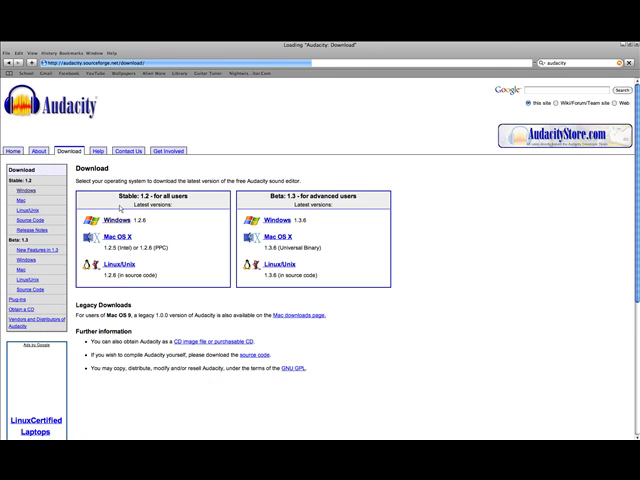
left_click(112, 221)
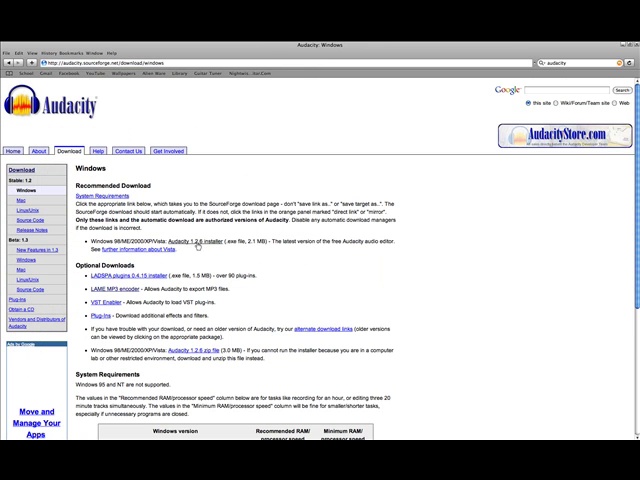
left_click(194, 240)
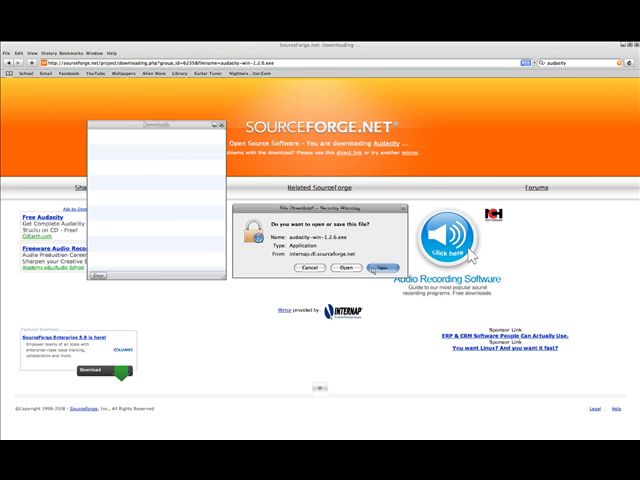
left_click(381, 268)
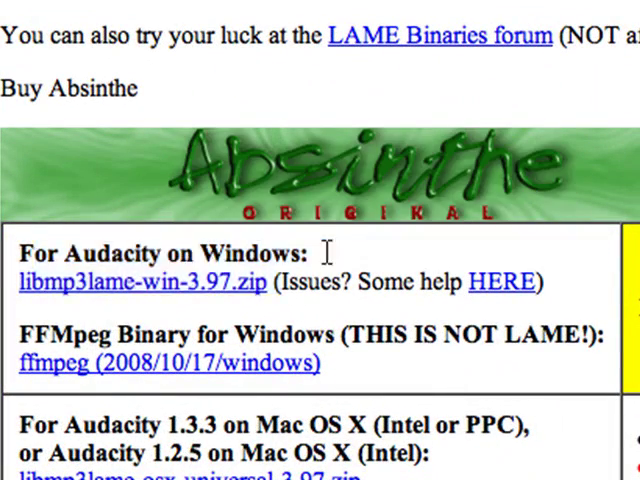
mouse_move(227, 284)
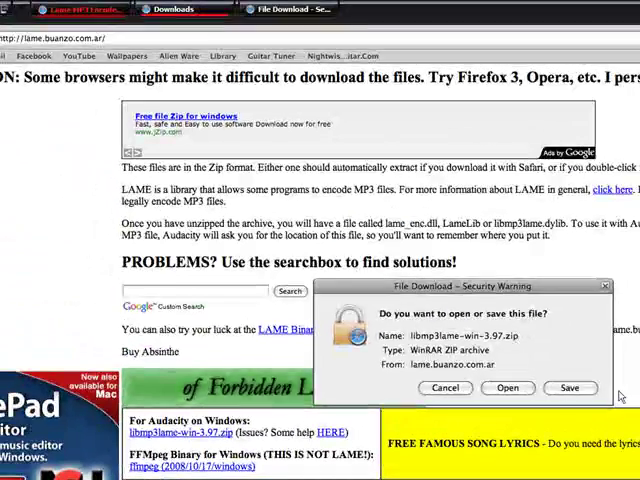
- Save libmp3lame-win-3.97.zip to the Desktop next to the Audacity installer
left_click(569, 388)
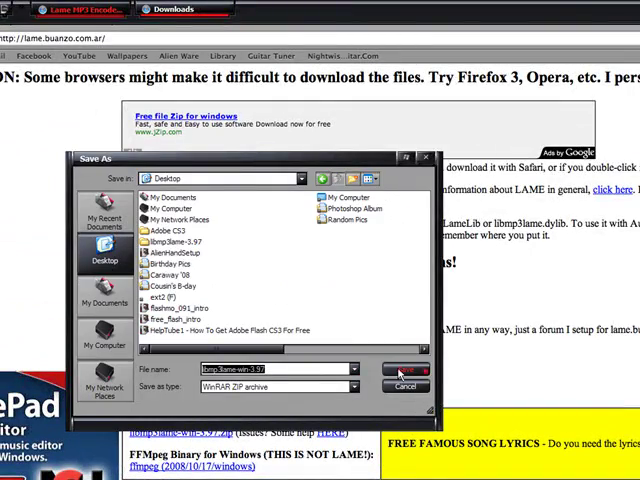
left_click(400, 369)
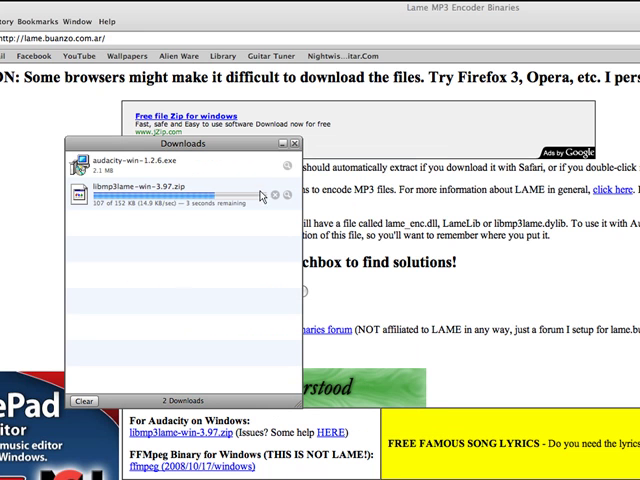
left_click(297, 143)
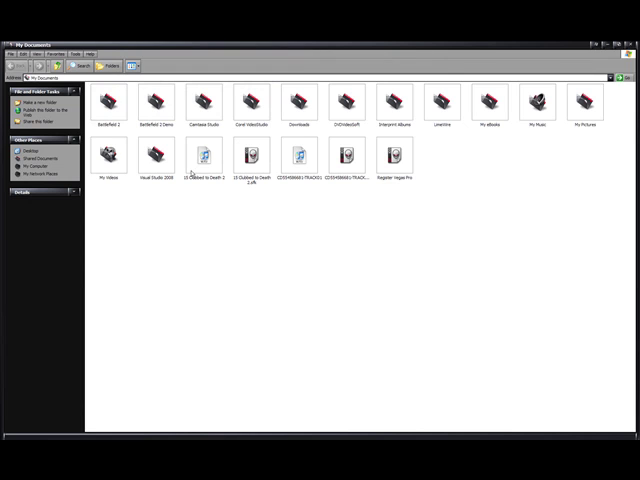
mouse_move(237, 214)
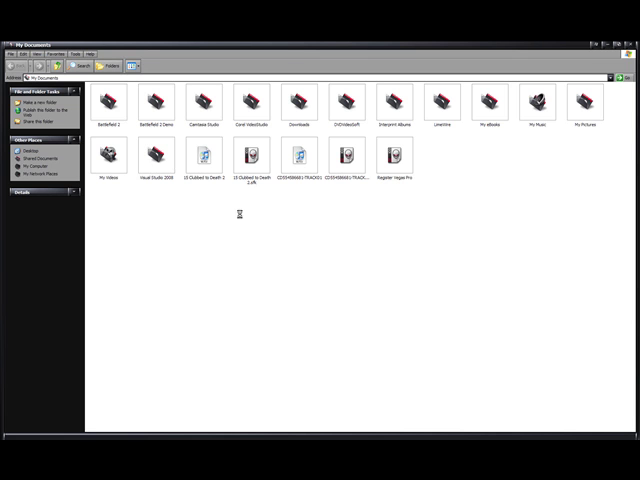
- Launch the audacity-win-1.2.6 installer from the Desktop folder
left_click(27, 146)
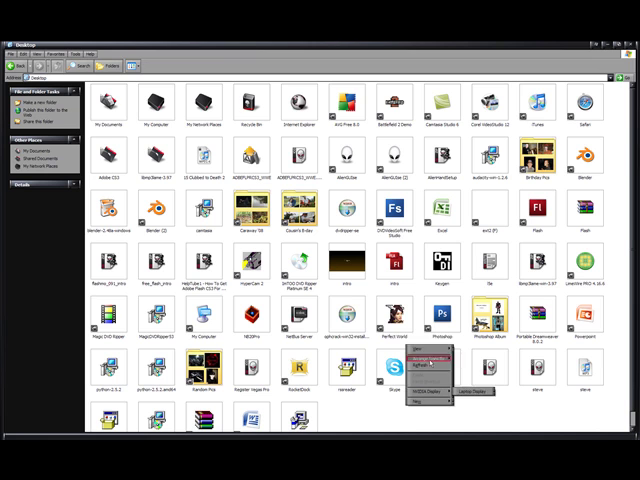
left_click(440, 363)
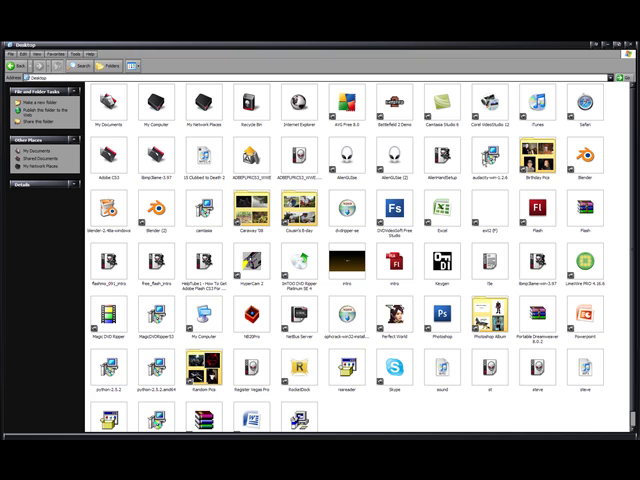
double_click(489, 160)
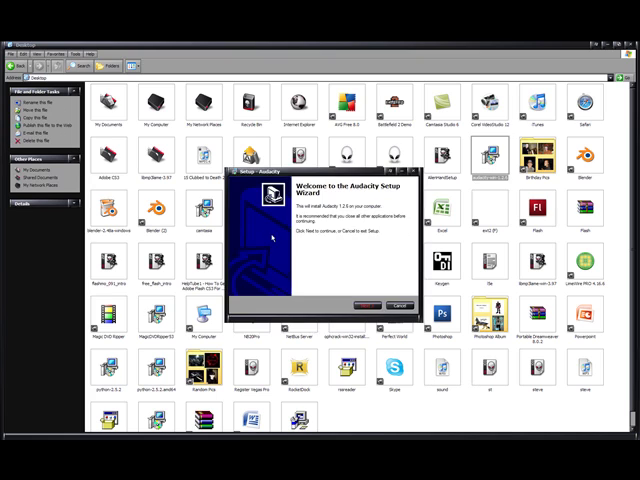
- Install Audacity to C:\Program Files\Audacity with desktop icon and file association, launching it on finish
left_click(377, 305)
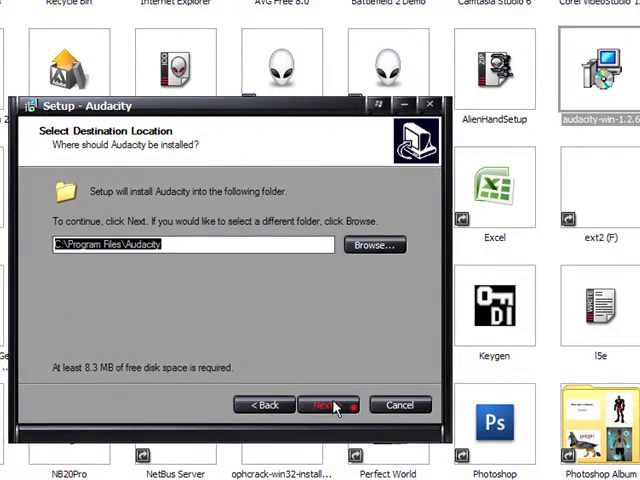
left_click(374, 244)
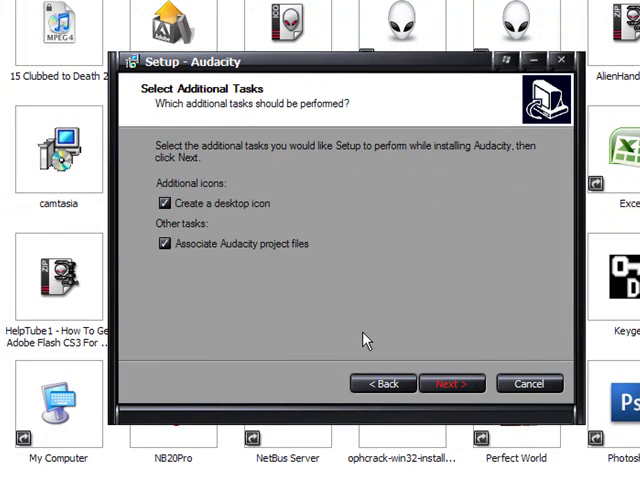
mouse_move(249, 273)
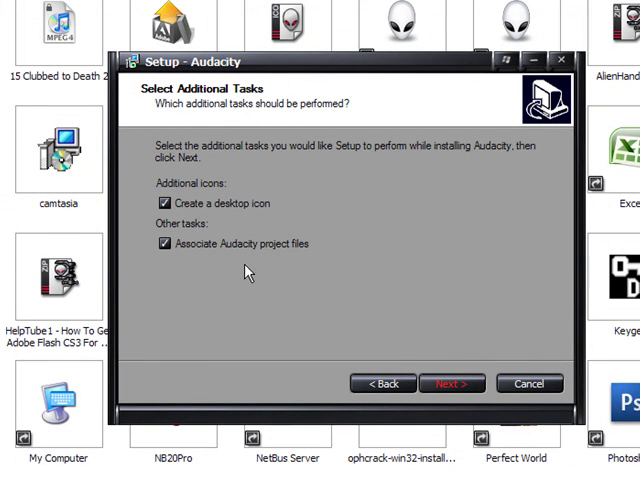
left_click(451, 383)
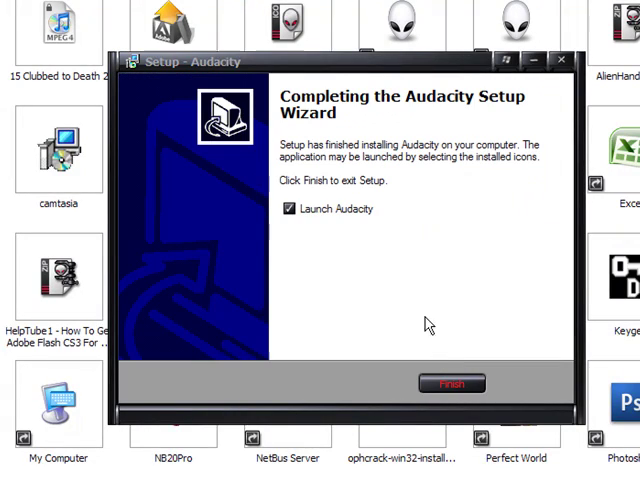
left_click(289, 212)
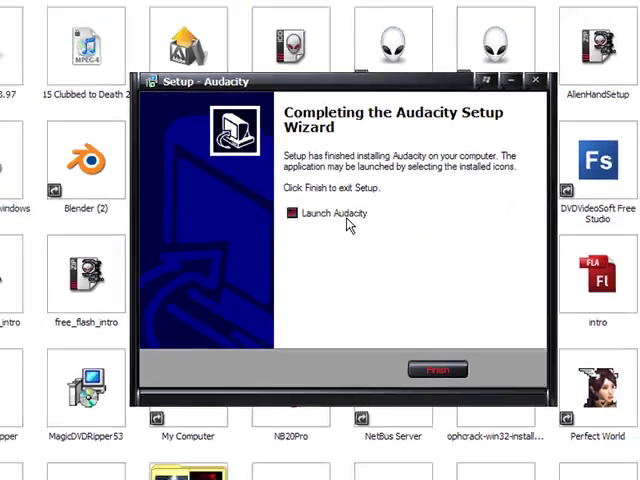
left_click(438, 369)
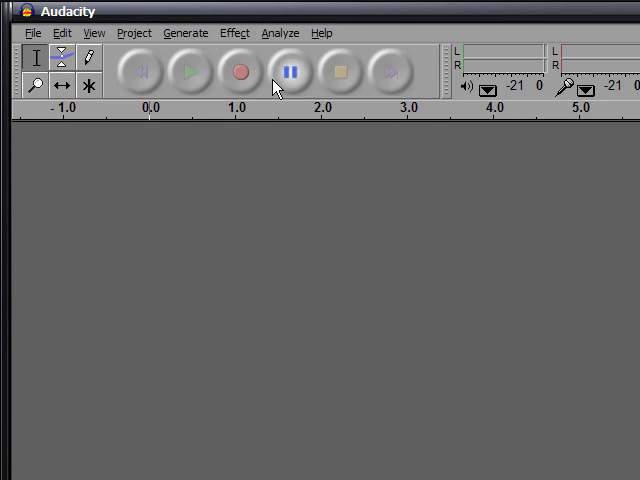
- Start recording into a new mono audio track
left_click(237, 73)
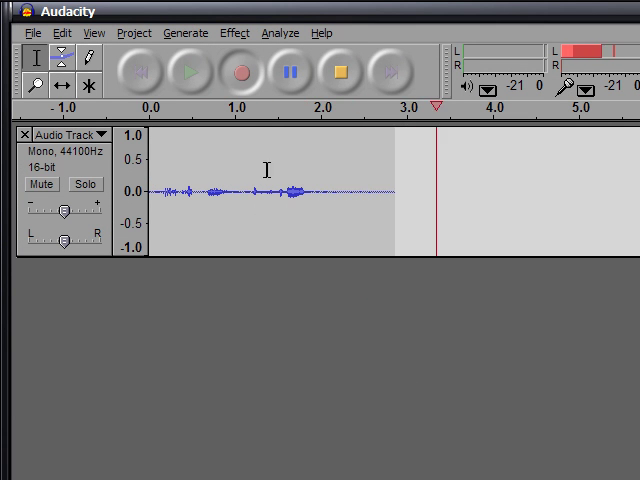
- Stop the recording, leaving a few seconds of captured voice in the track
left_click(242, 73)
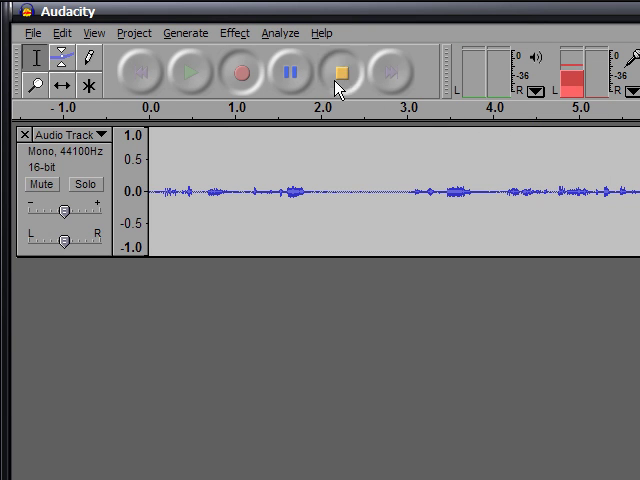
left_click(37, 33)
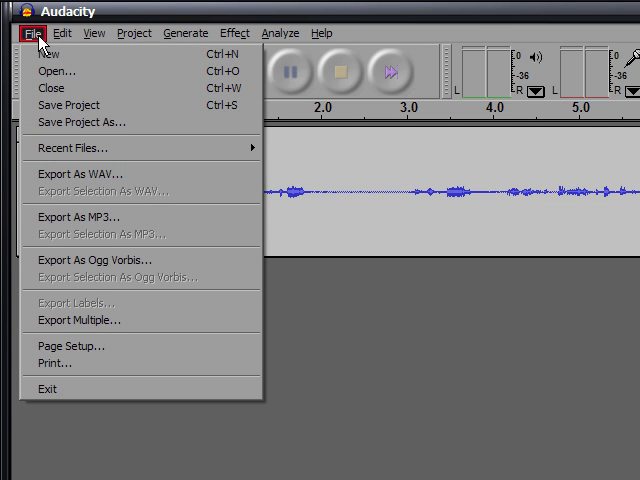
- Export the recording as MP3 to the Desktop and agree to locate the LAME library
left_click(76, 217)
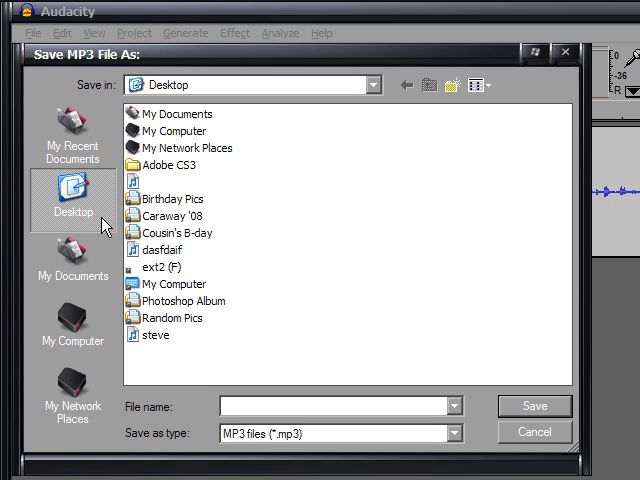
mouse_move(225, 260)
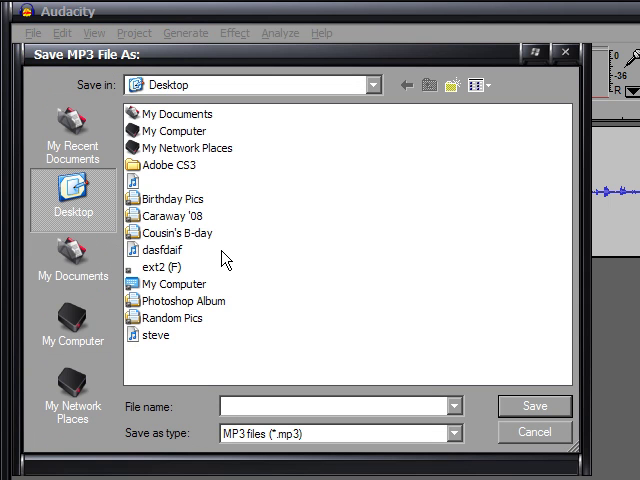
mouse_move(448, 383)
type("safjwe;djf")
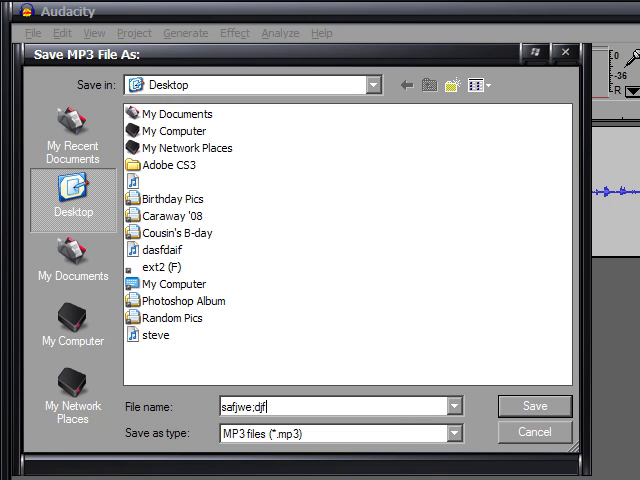
left_click(534, 406)
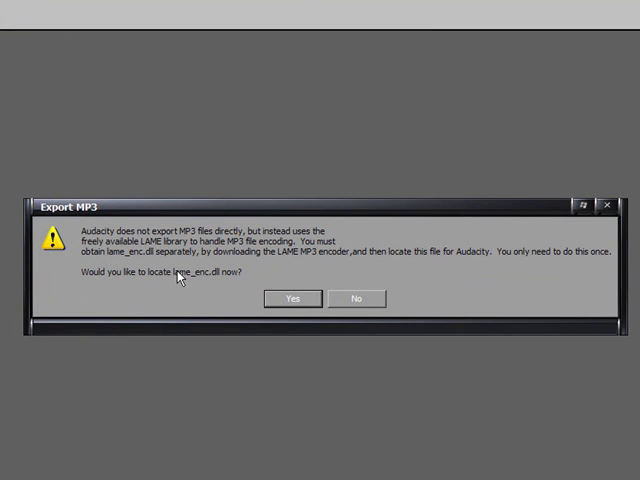
mouse_move(203, 285)
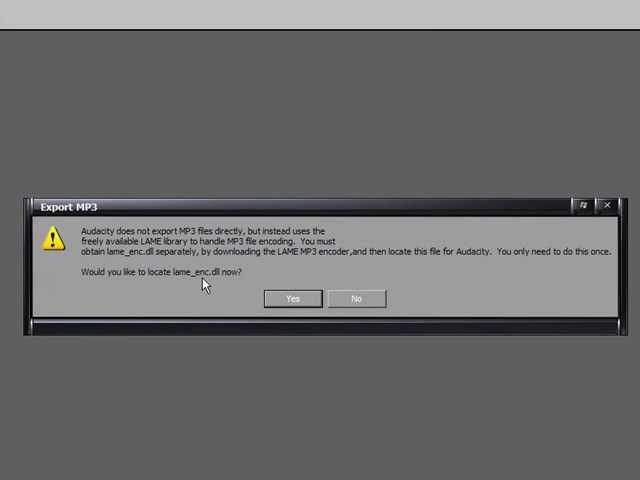
mouse_move(228, 285)
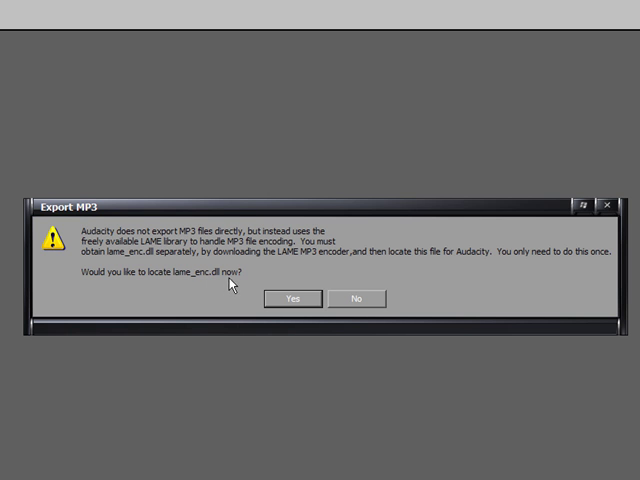
left_click(291, 298)
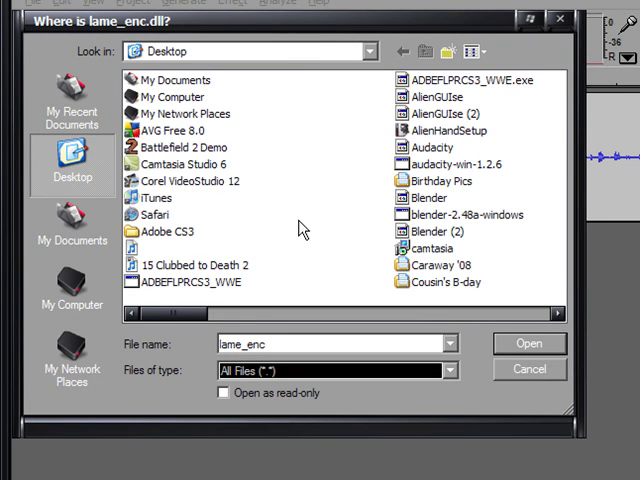
mouse_move(320, 211)
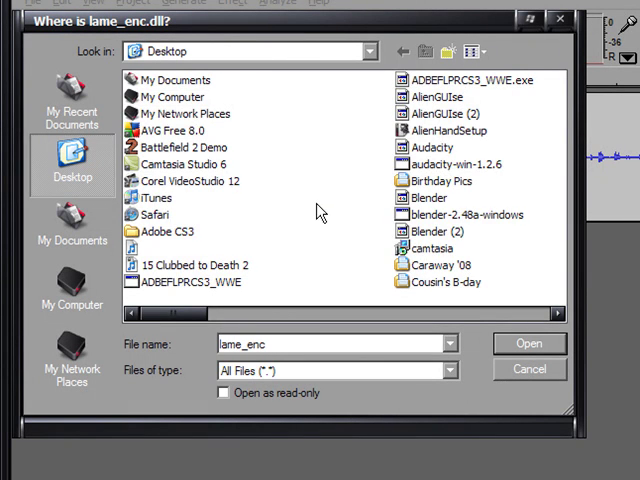
- Select the libmp3lame-win-3.97 zip from the Desktop as the LAME library file
scroll("down", 3)
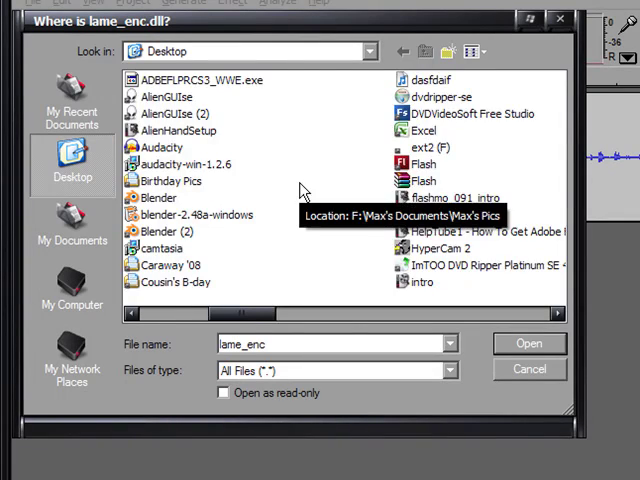
left_click(410, 127)
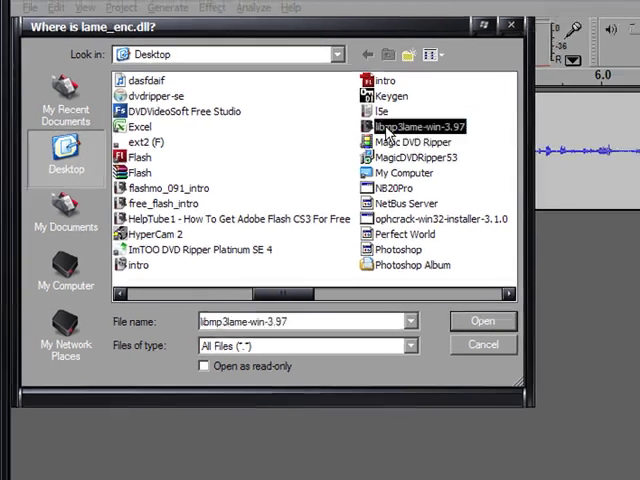
left_click(482, 320)
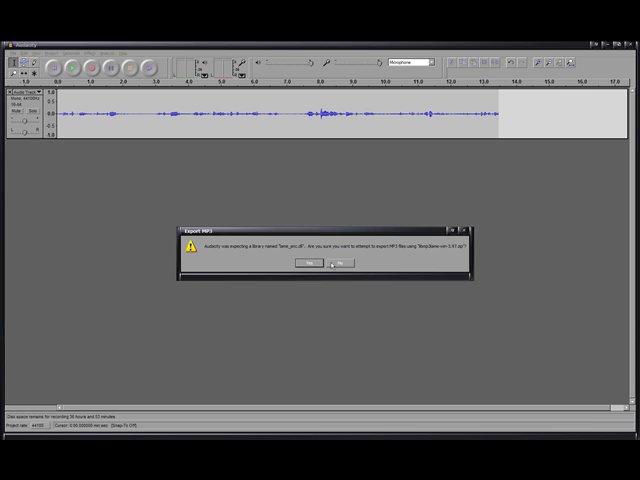
- Decline using the zip archive in place of lame_enc.dll
left_click(334, 261)
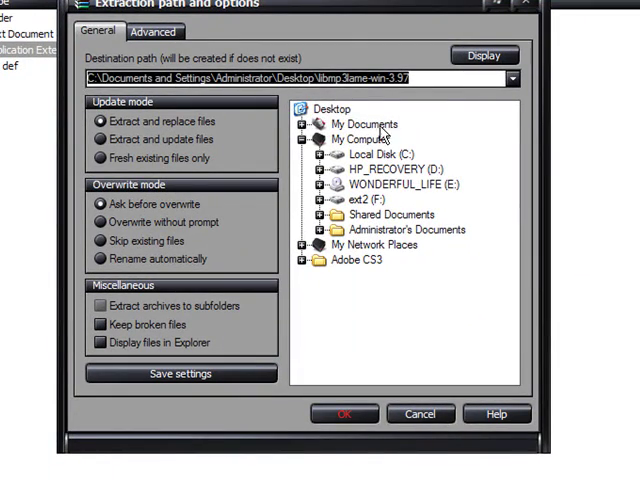
- Extract the LAME archive into a libmp3lame-win-3.97 folder on the Desktop
left_click(343, 413)
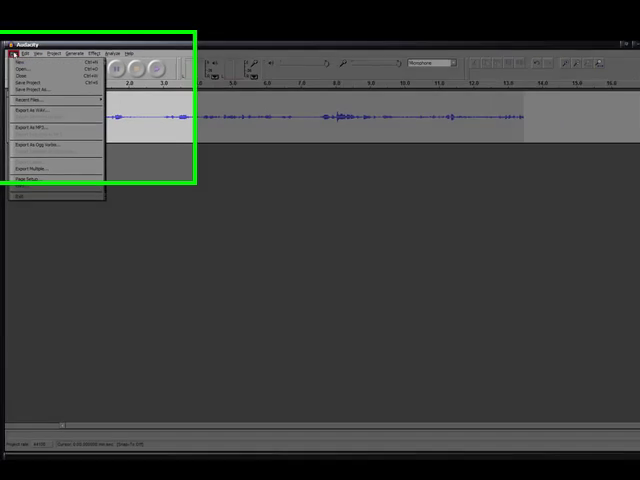
- Export the recording as an MP3 file named 'steve'
left_click(39, 129)
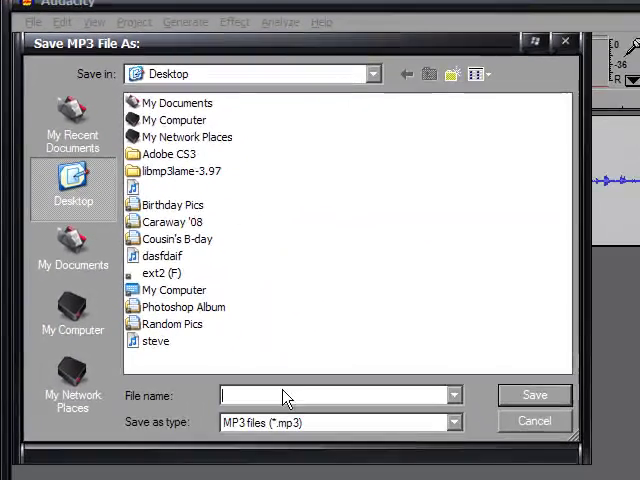
type("steve")
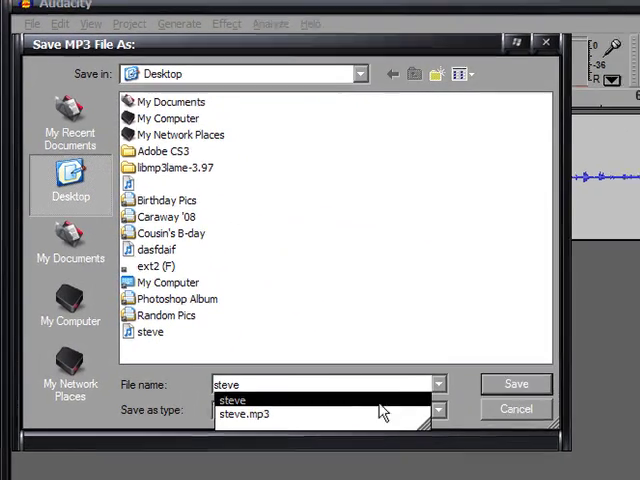
left_click(516, 384)
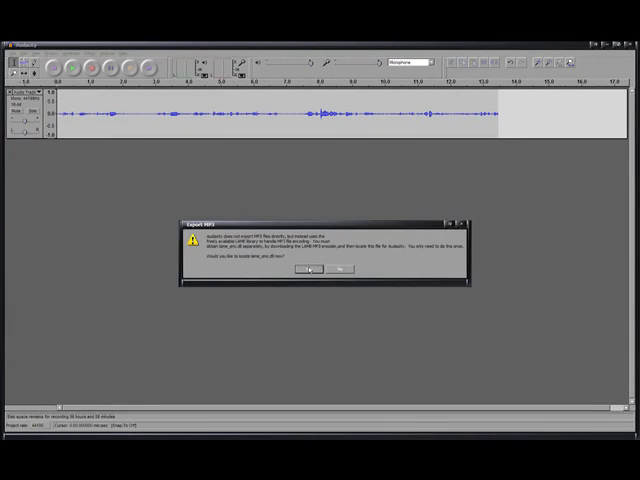
- Locate lame_enc.dll in libmp3lame-3.97 as the encoder and accept the empty ID3 tags
left_click(313, 268)
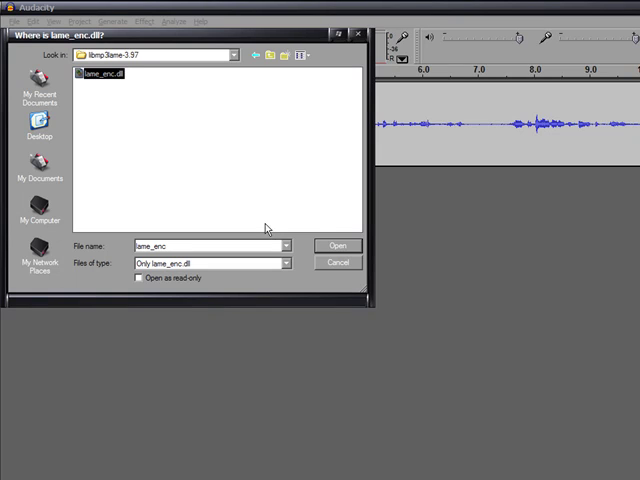
mouse_move(330, 225)
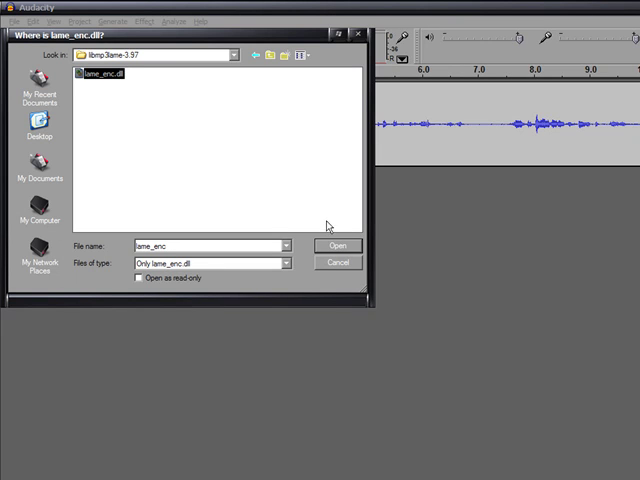
left_click(337, 245)
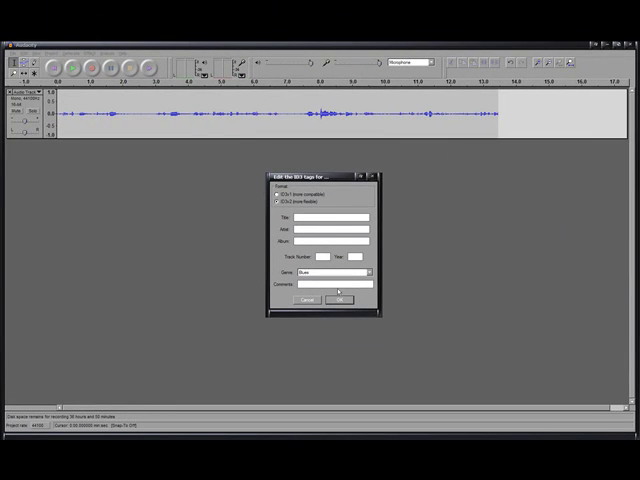
left_click(337, 300)
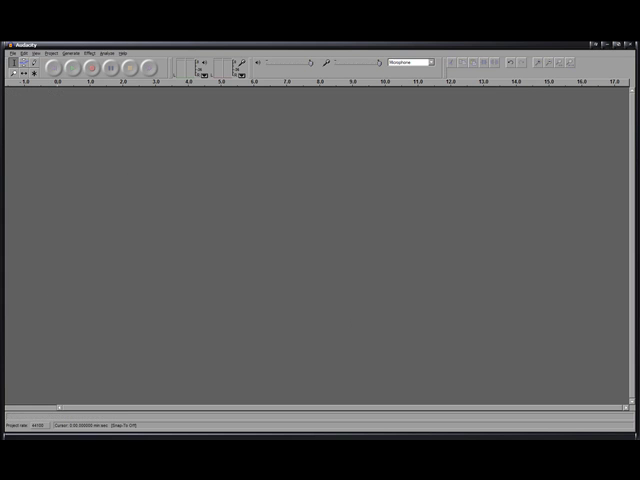
mouse_move(305, 212)
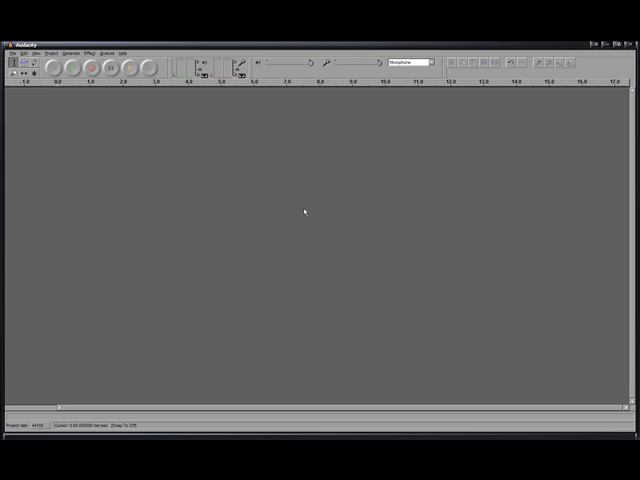
mouse_move(184, 158)
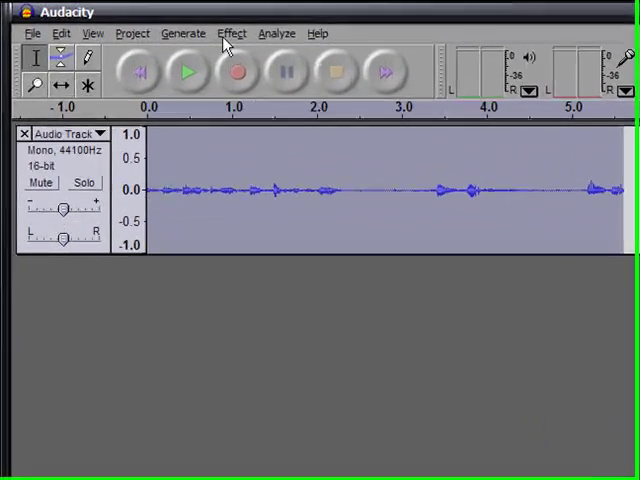
- Bring up the Change Pitch effect settings for the voice track
left_click(232, 33)
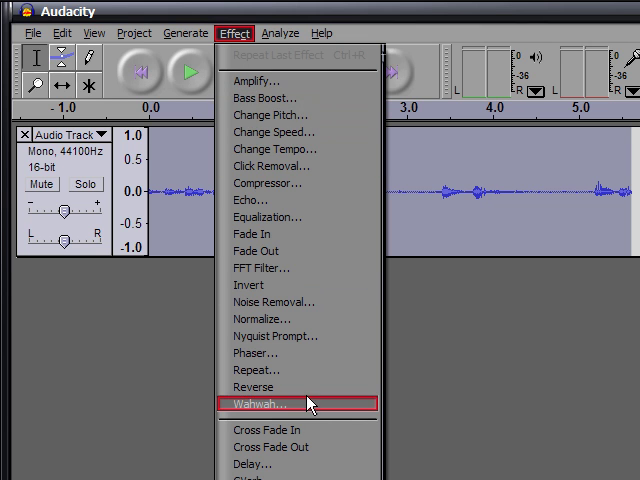
mouse_move(240, 48)
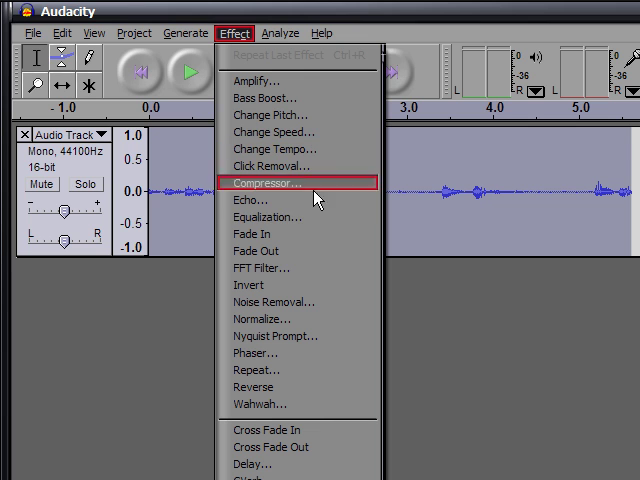
mouse_move(313, 268)
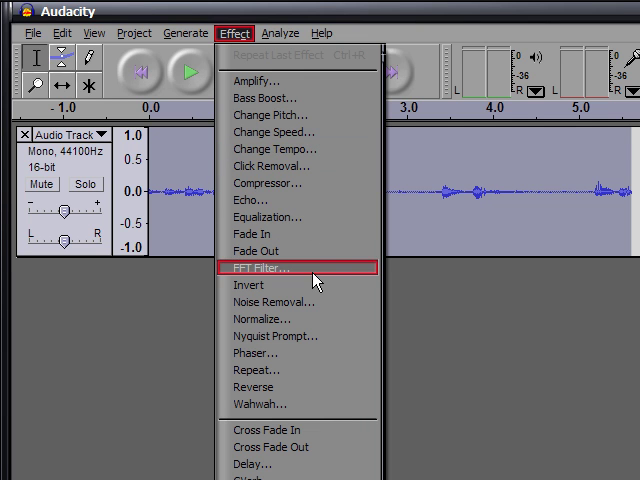
mouse_move(320, 404)
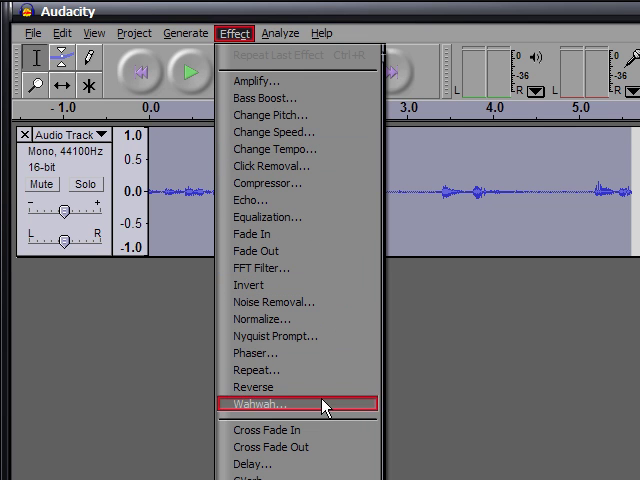
mouse_move(335, 199)
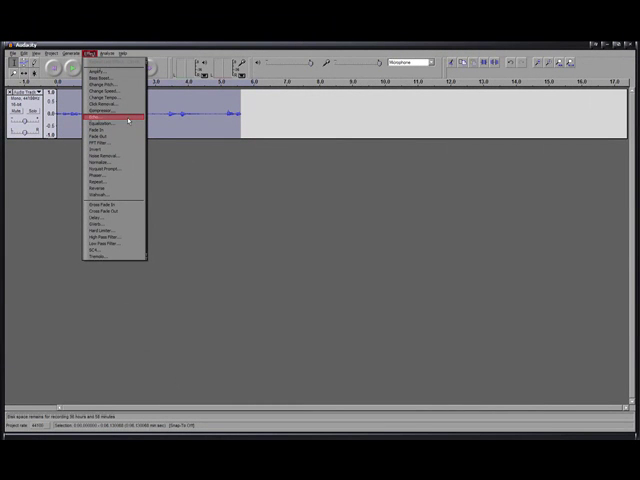
mouse_move(113, 92)
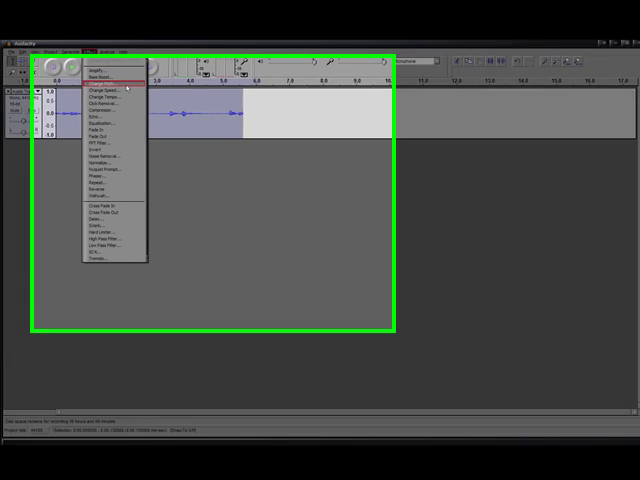
left_click(95, 95)
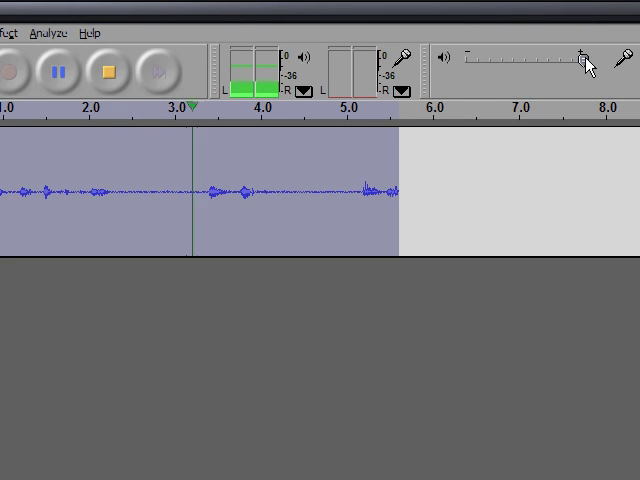
left_click(108, 71)
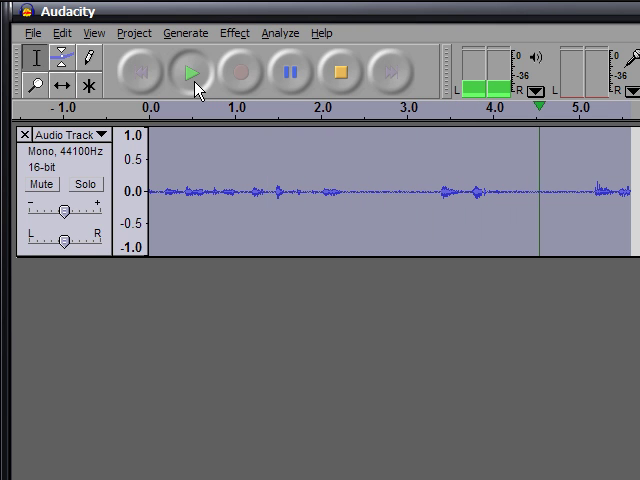
left_click(190, 72)
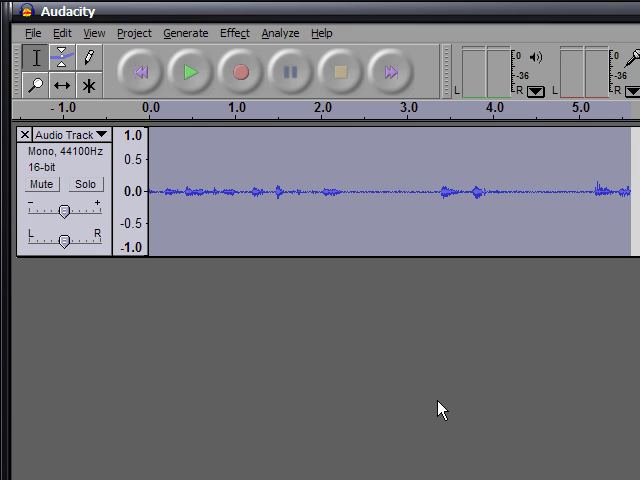
mouse_move(387, 330)
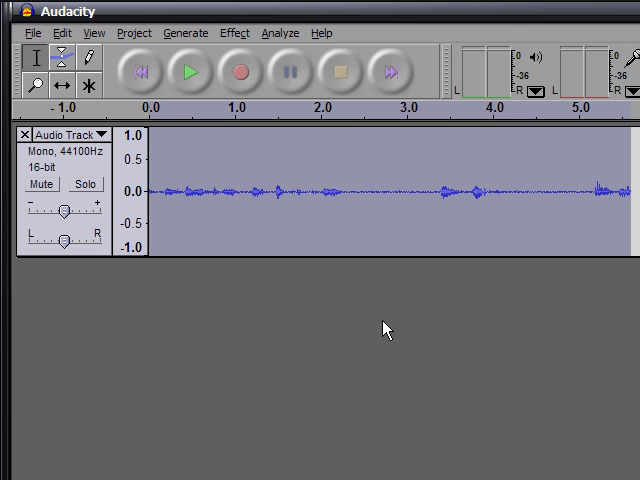
left_click(191, 74)
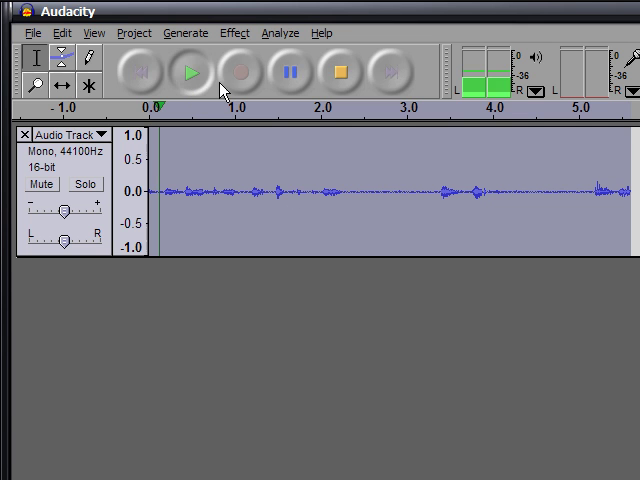
left_click(94, 33)
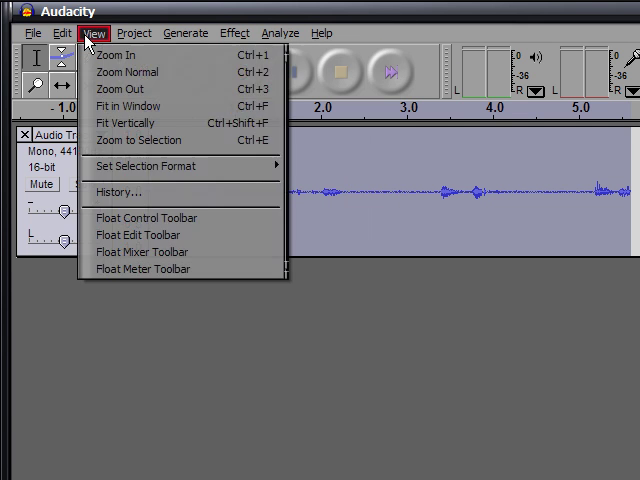
- Browse the Edit and Help menus, apply Change Speed to the track, then undo it
left_click(63, 33)
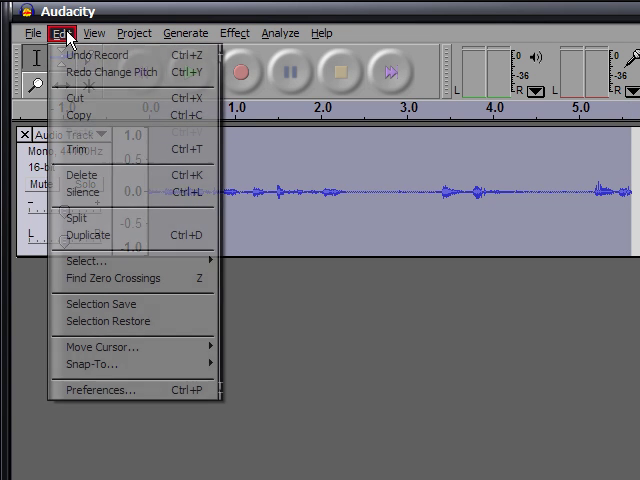
left_click(311, 33)
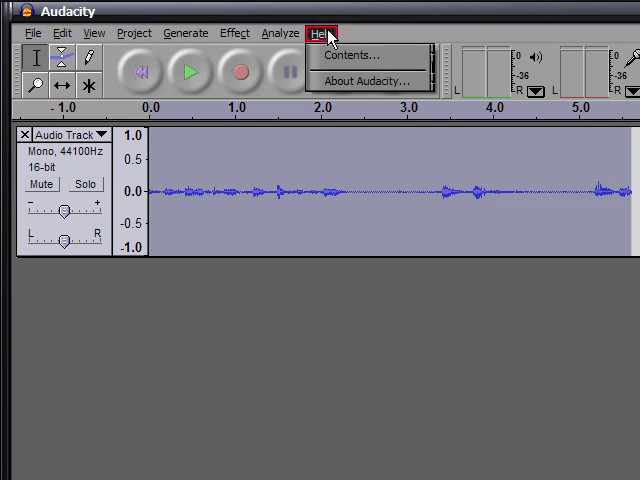
left_click(234, 33)
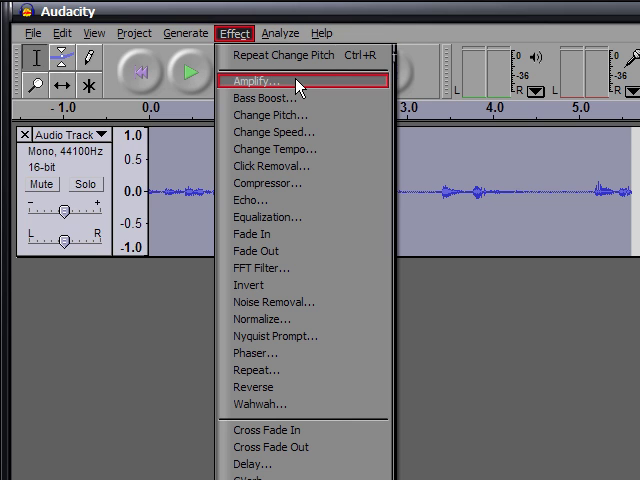
left_click(277, 131)
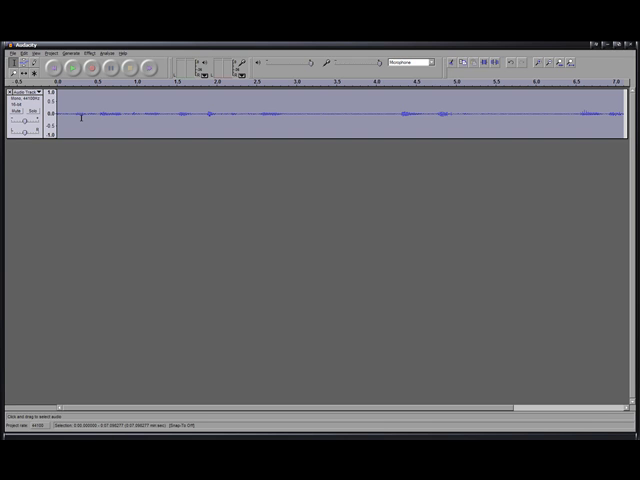
left_click(51, 53)
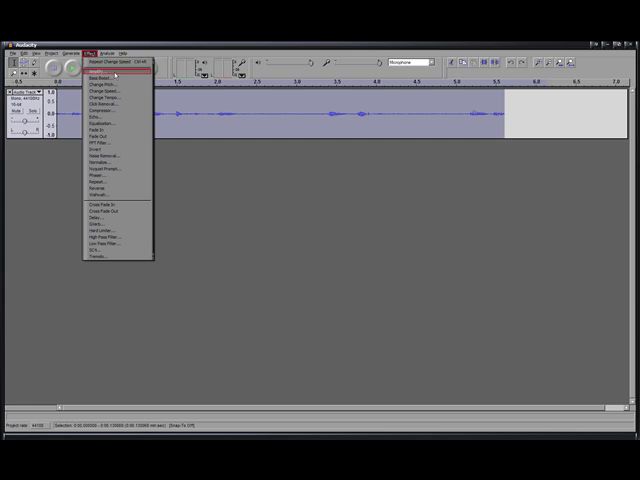
- Cancel Change Speed and bring up Change Pitch set to raise the voice about 20 percent
left_click(98, 90)
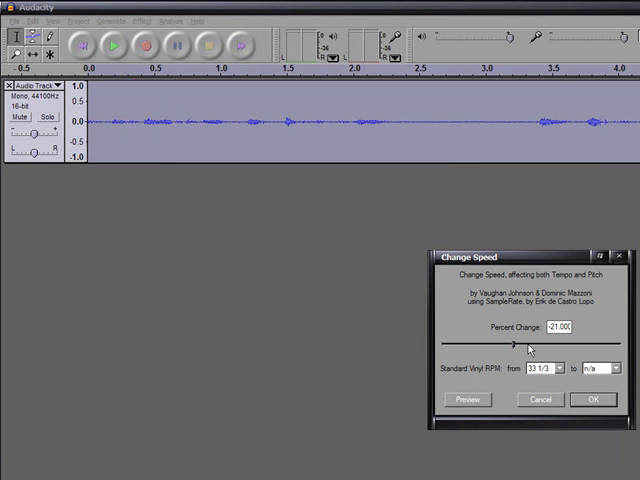
mouse_move(567, 345)
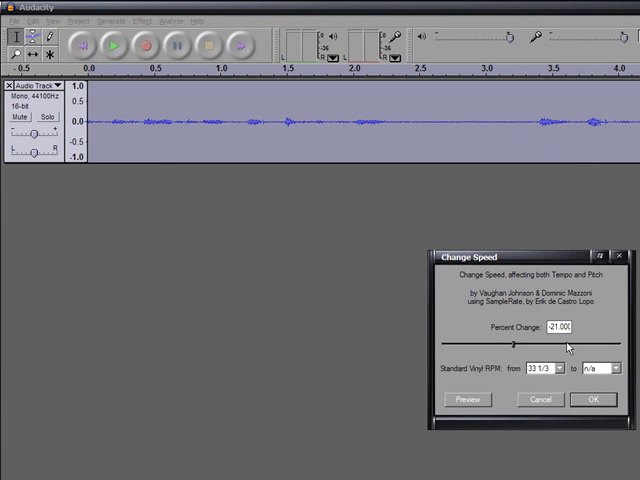
left_click(135, 20)
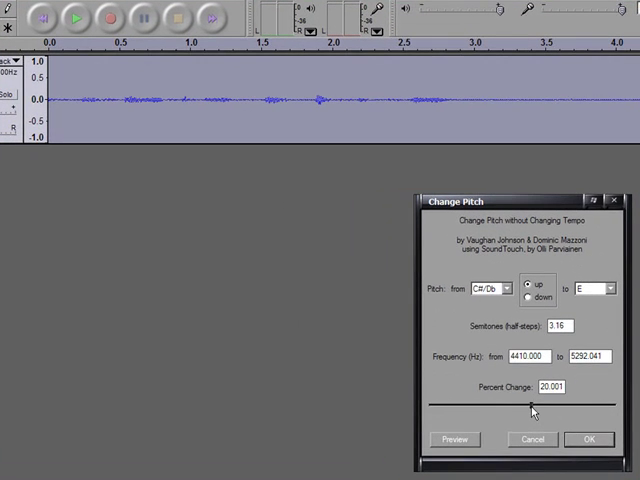
- Adjust the pitch slider, then close Audacity answering the save-changes prompt
left_click_drag(538, 405, 535, 407)
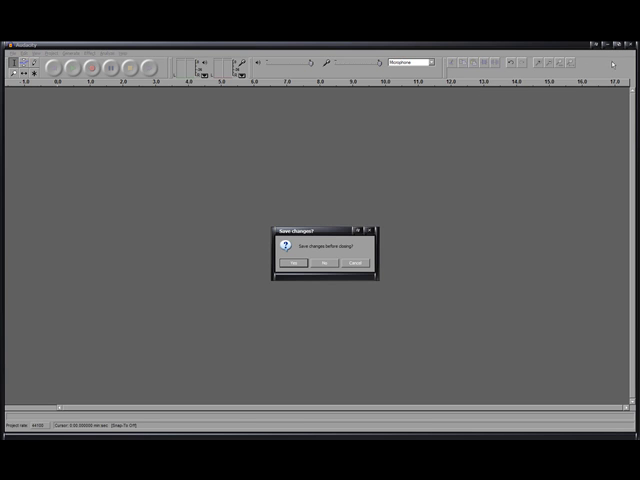
left_click(326, 262)
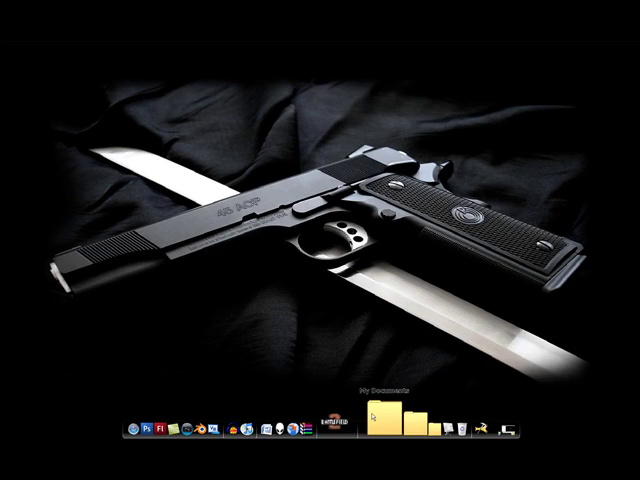